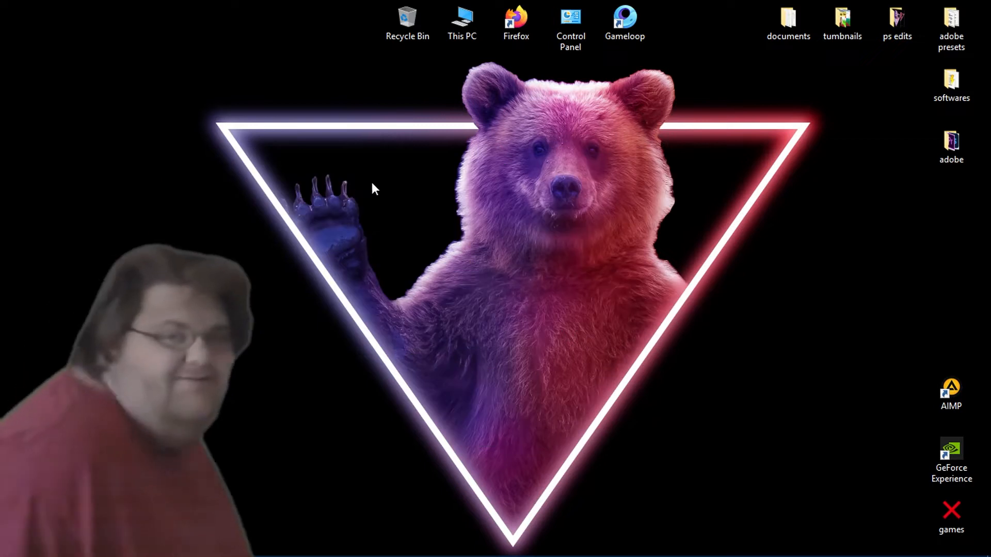
Step: Right-click the desktop to launch the NVIDIA Control Panel from the context menu
right_click(372, 189)
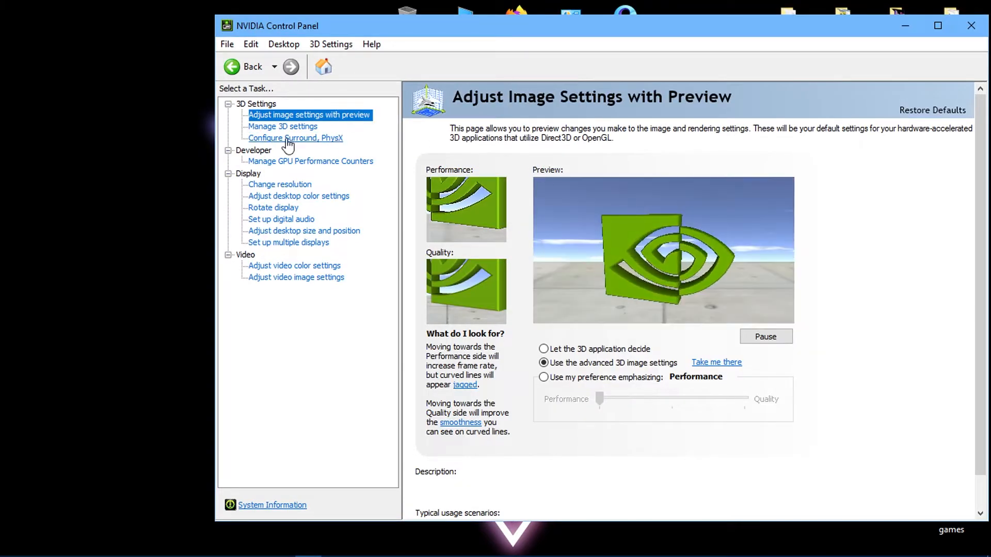
left_click(543, 363)
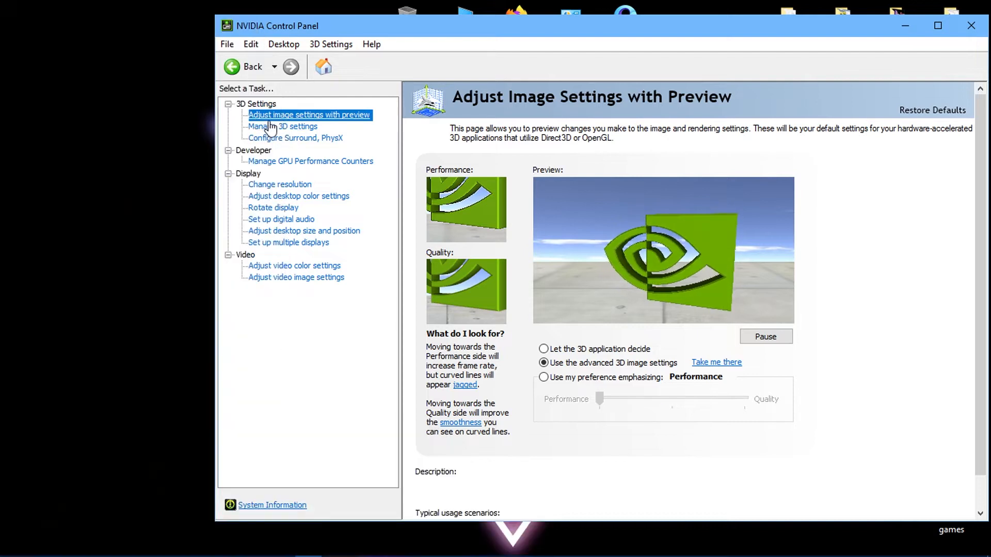
Step: View Image Sharpening at 0.50 with film grain 0.17, then inspect Ambient Occlusion
left_click(282, 126)
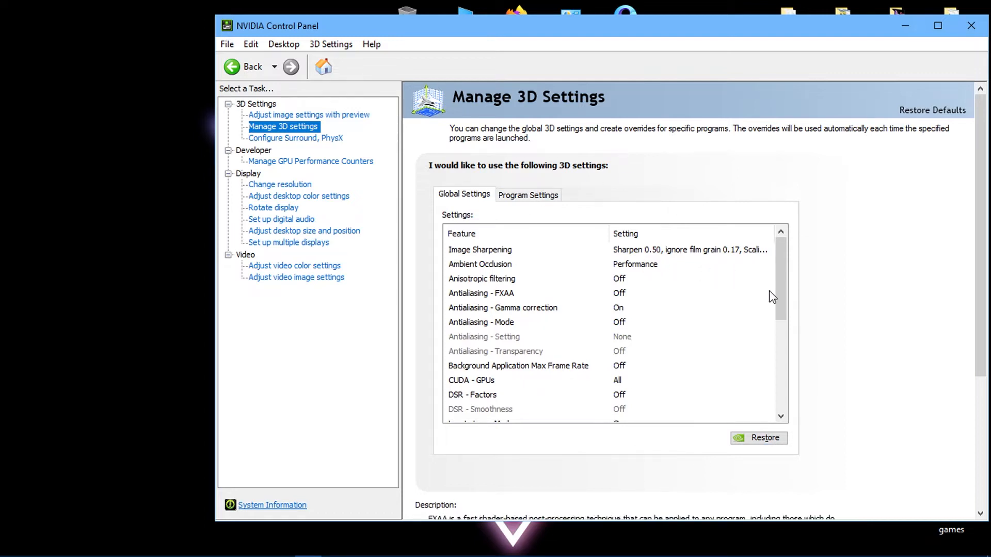
scroll("down", 3)
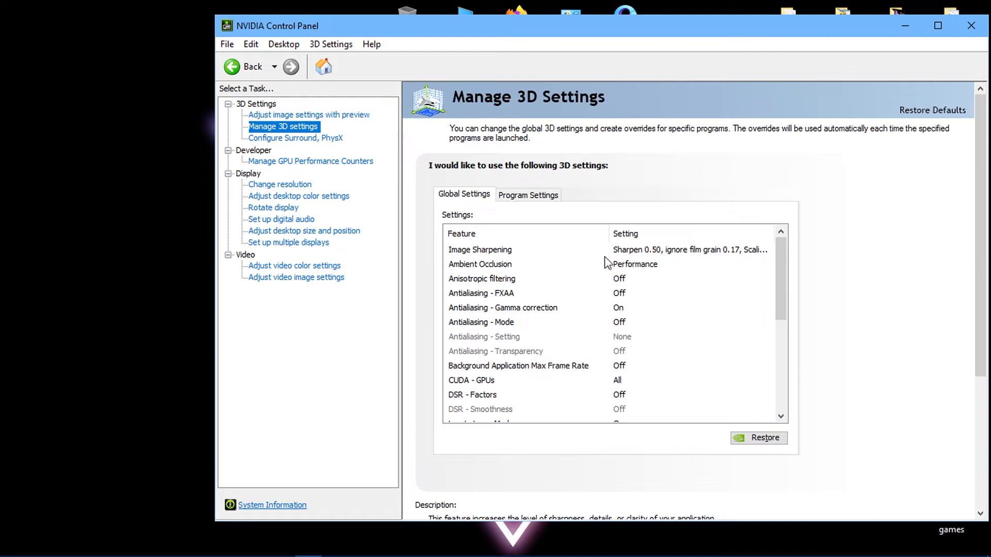
left_click(481, 250)
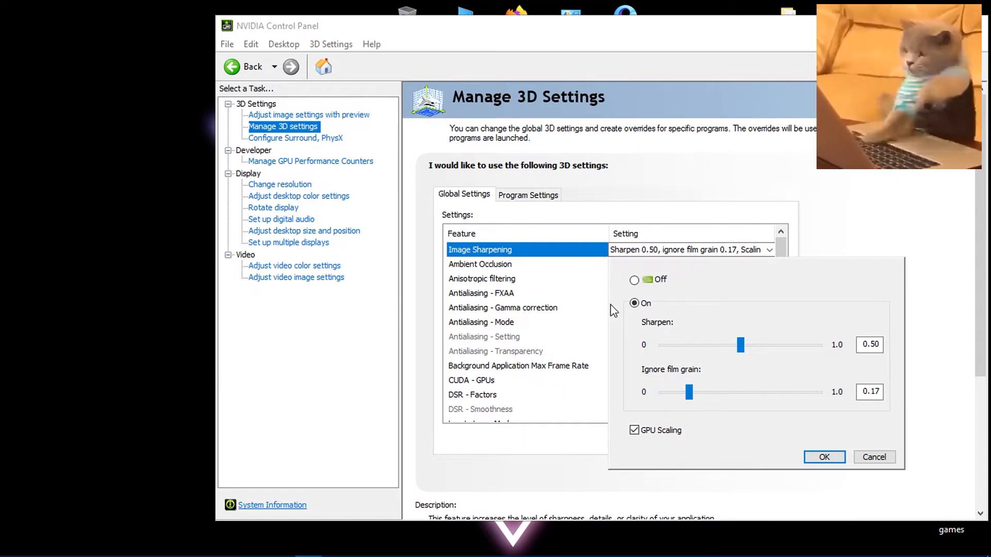
mouse_move(679, 346)
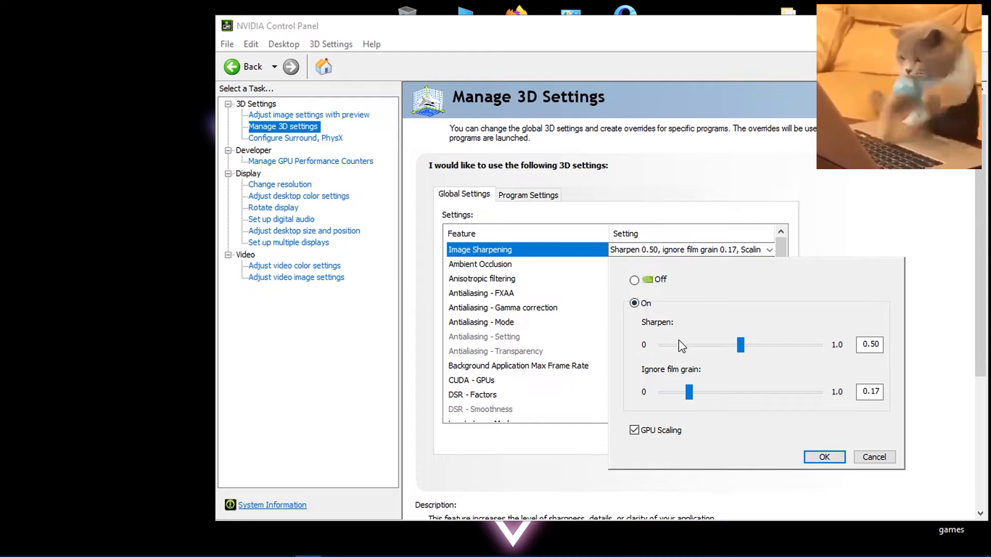
left_click(825, 457)
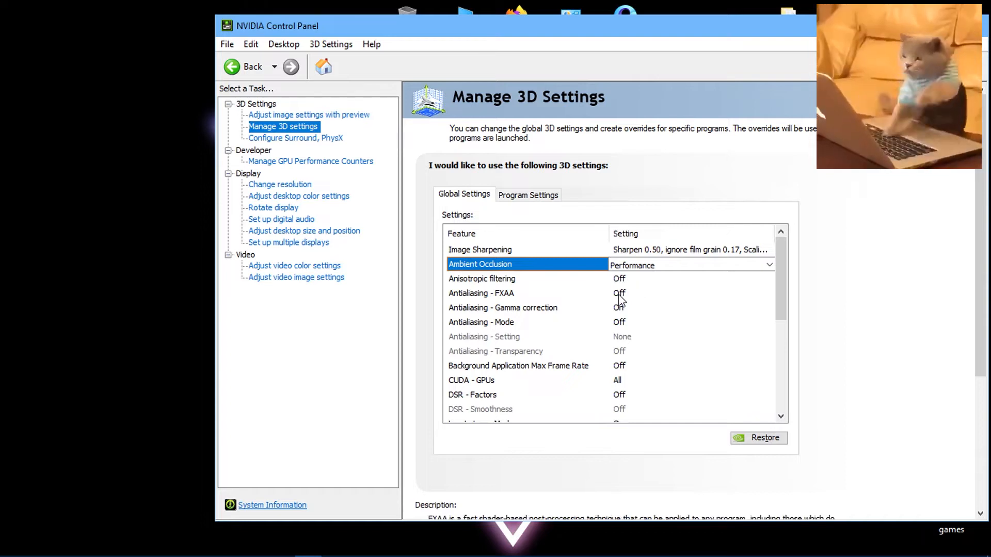
left_click(619, 307)
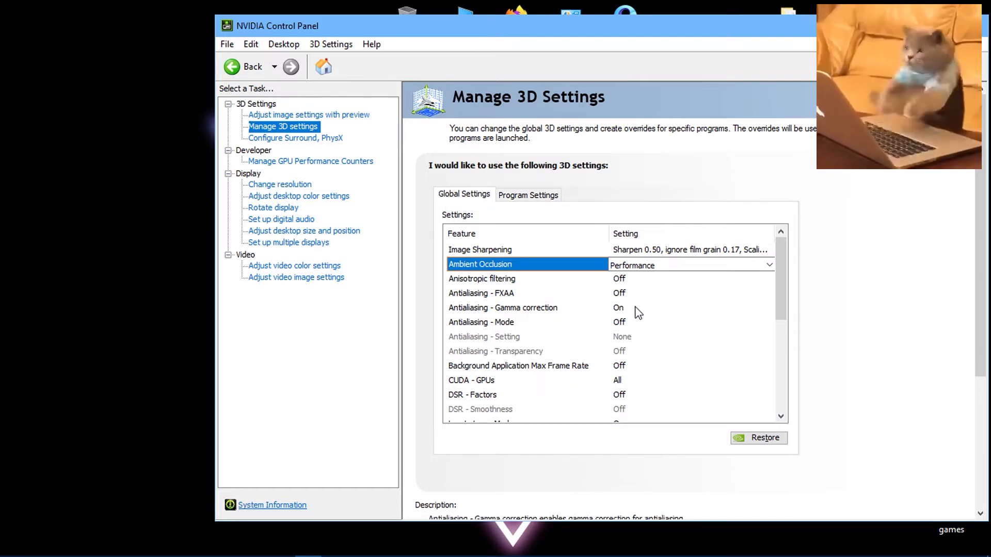
mouse_move(805, 318)
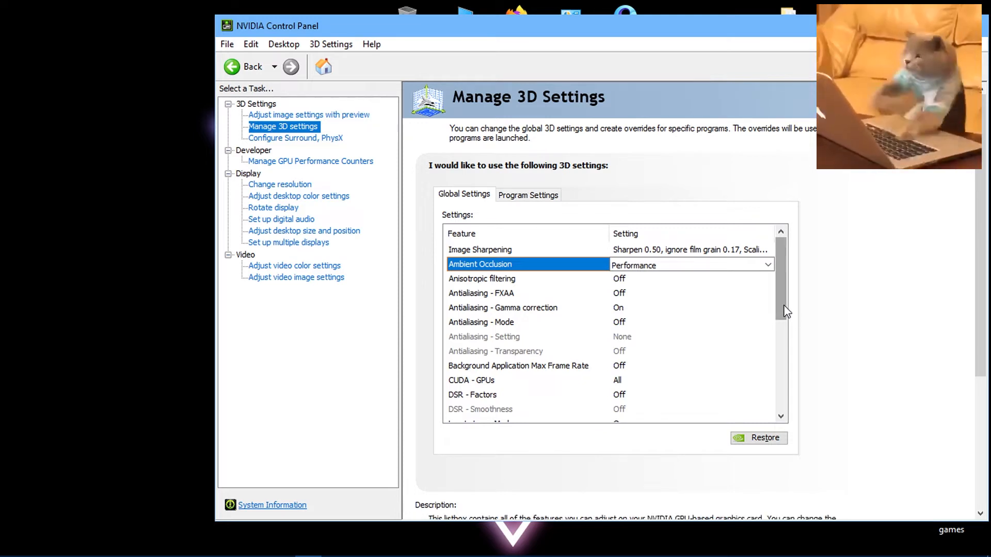
scroll("down", 3)
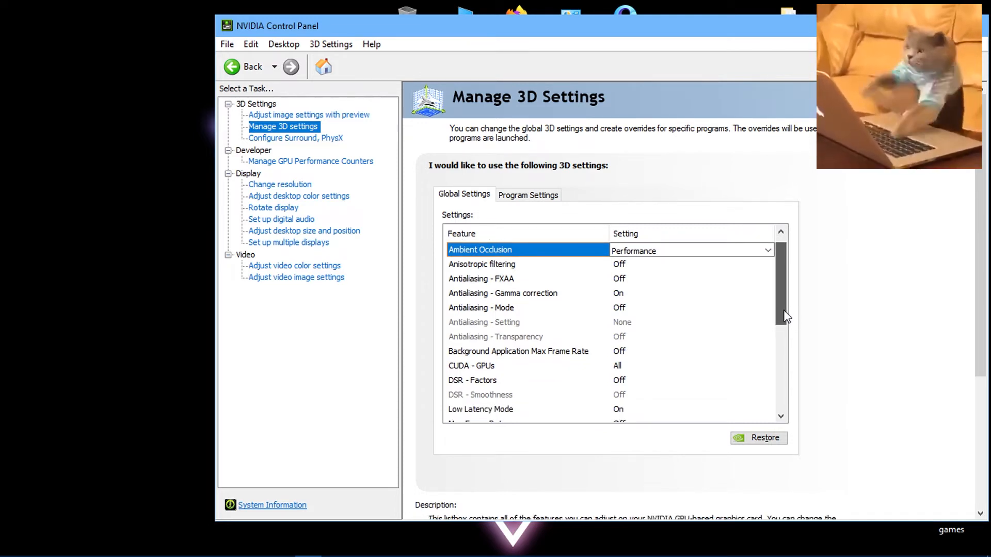
scroll("down", 3)
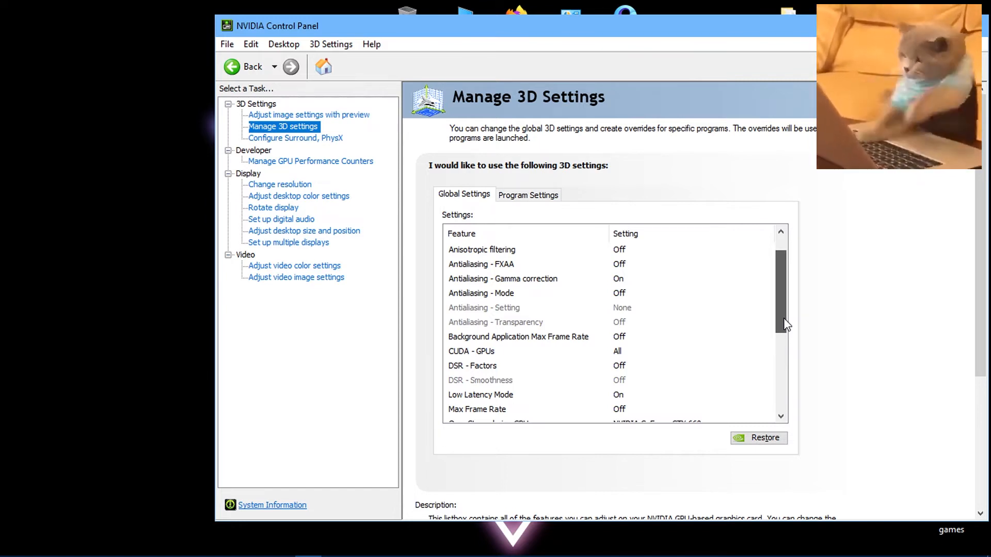
scroll("down", 3)
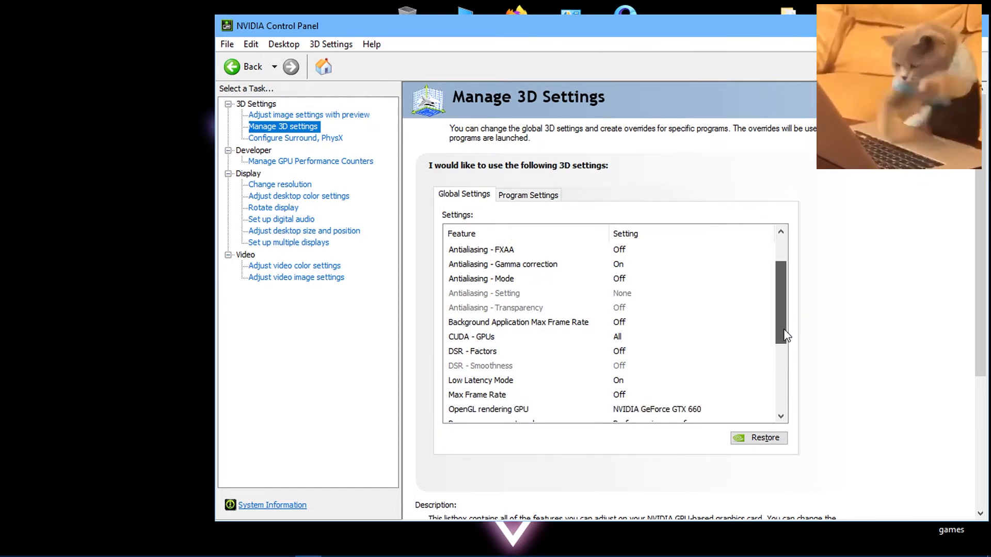
scroll("down", 3)
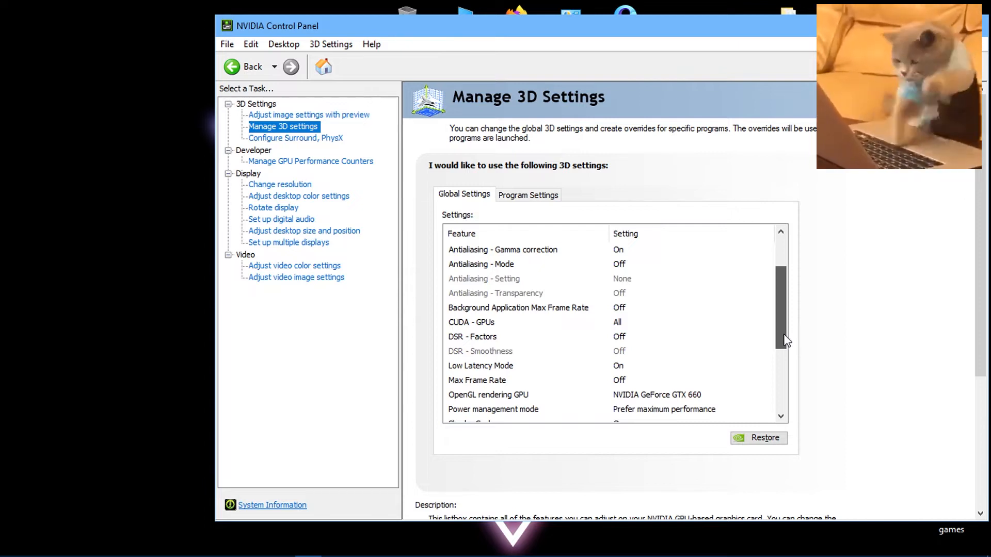
scroll("down", 3)
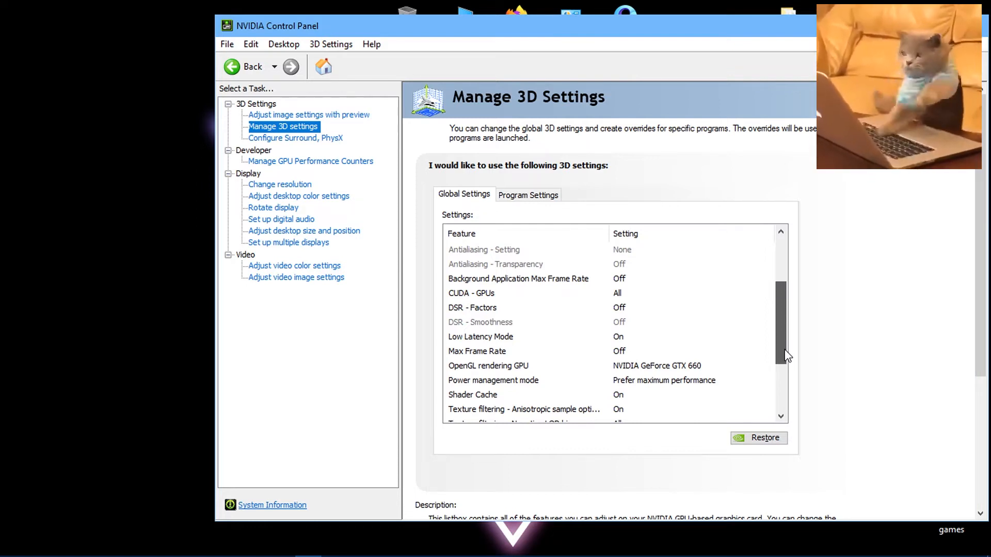
scroll("down", 3)
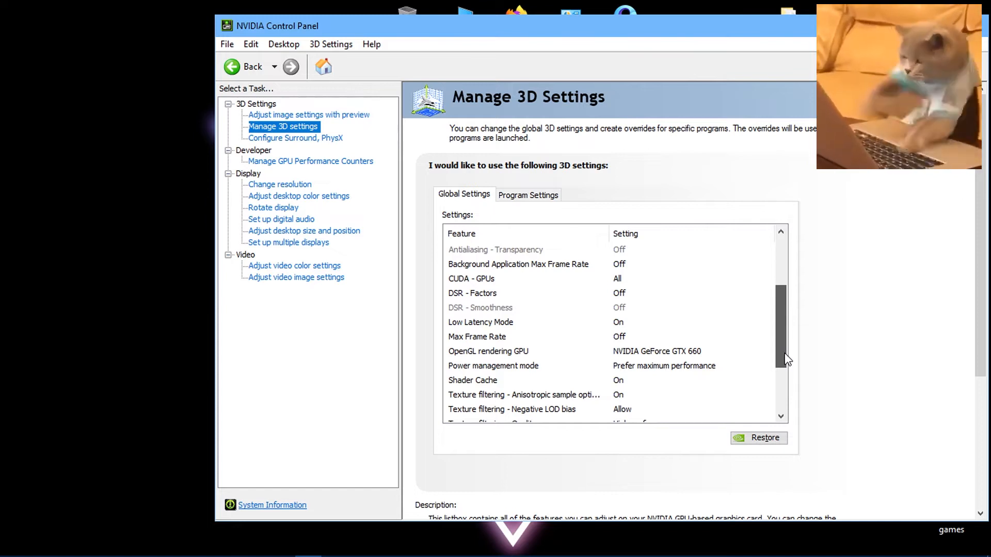
scroll("down", 3)
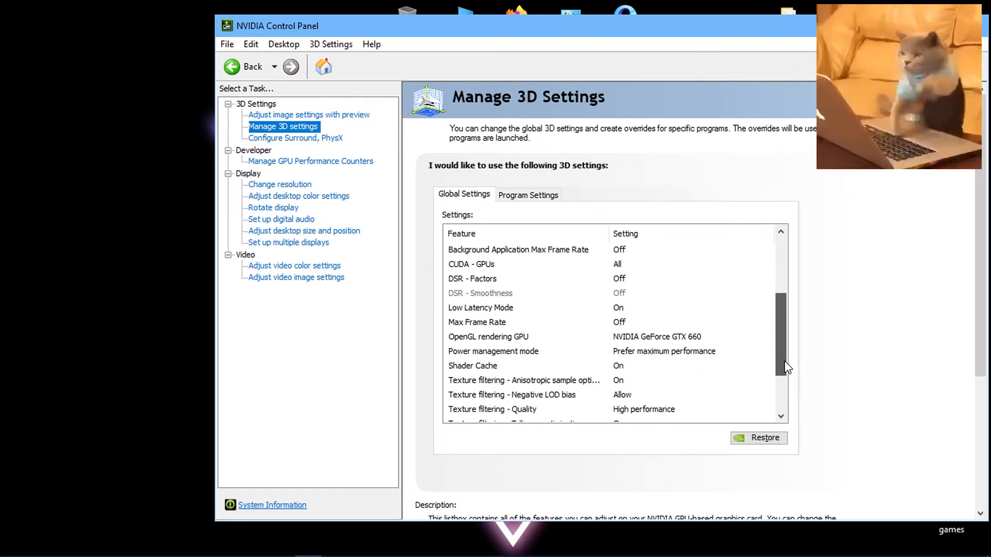
scroll("down", 3)
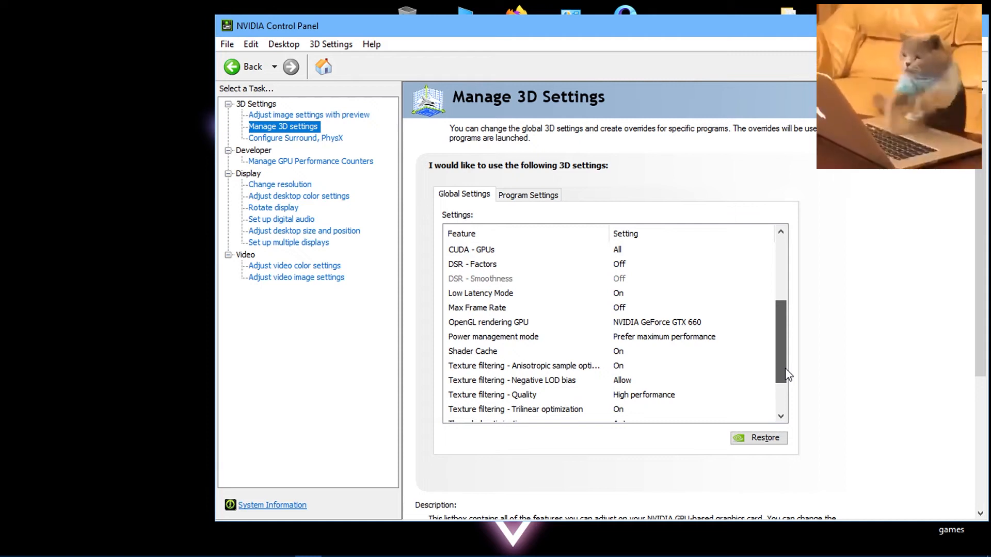
scroll("down", 3)
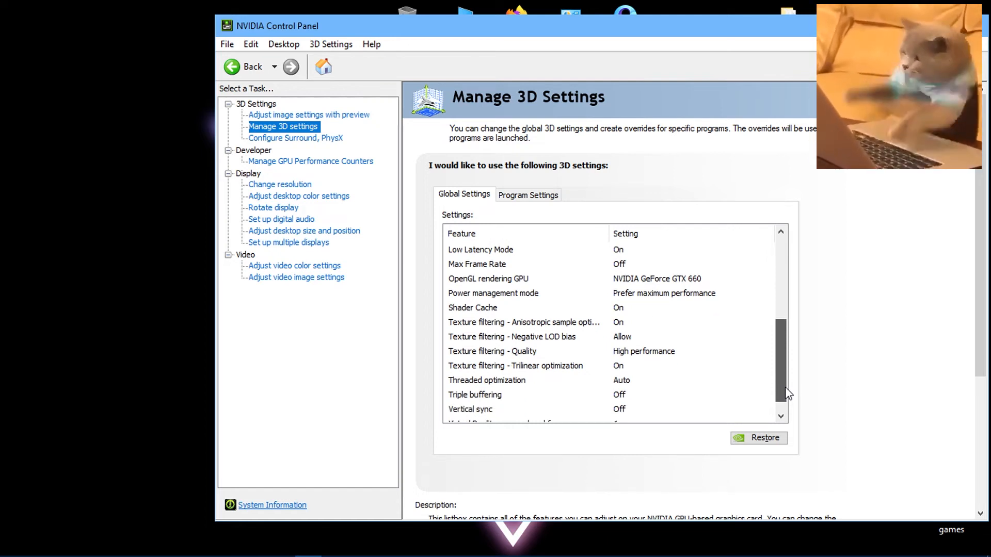
scroll("down", 3)
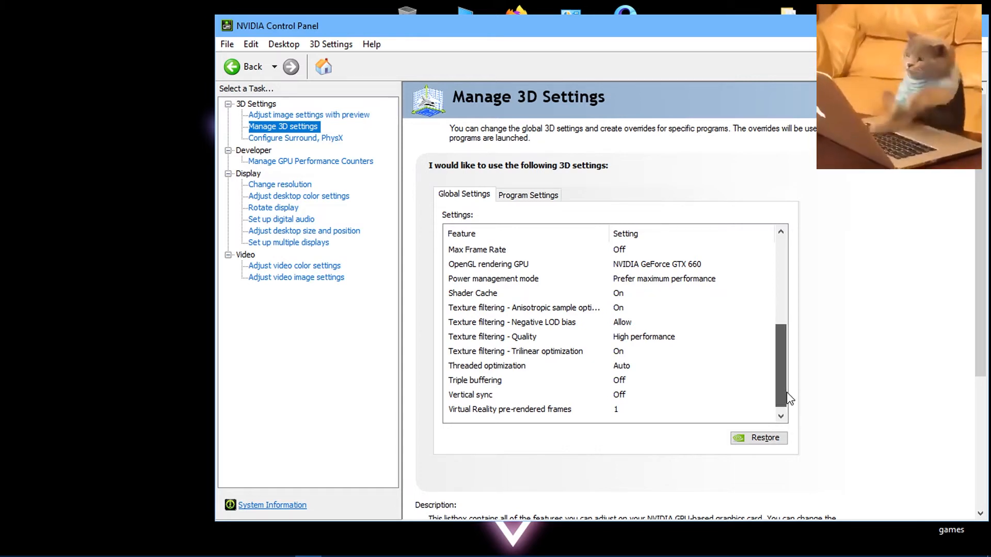
left_click(781, 417)
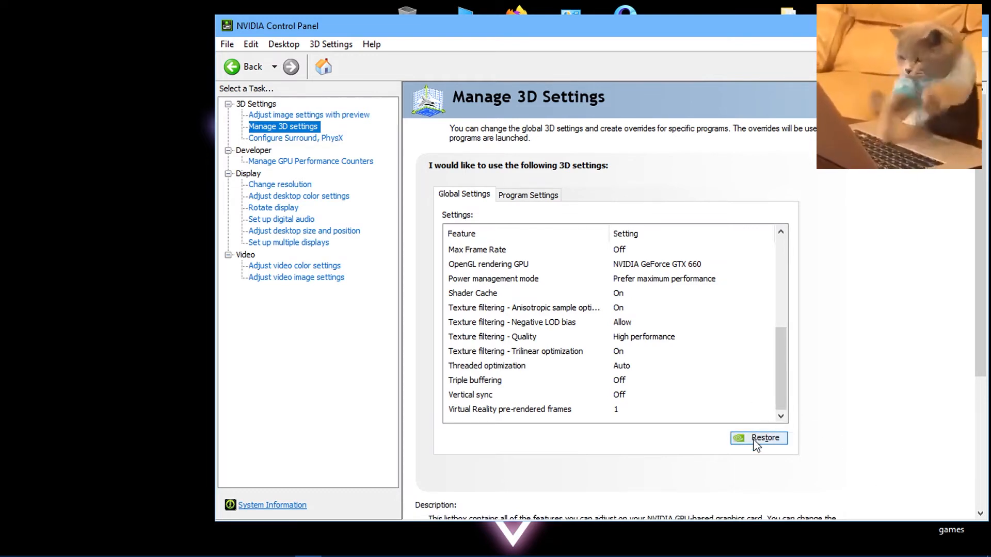
left_click(510, 409)
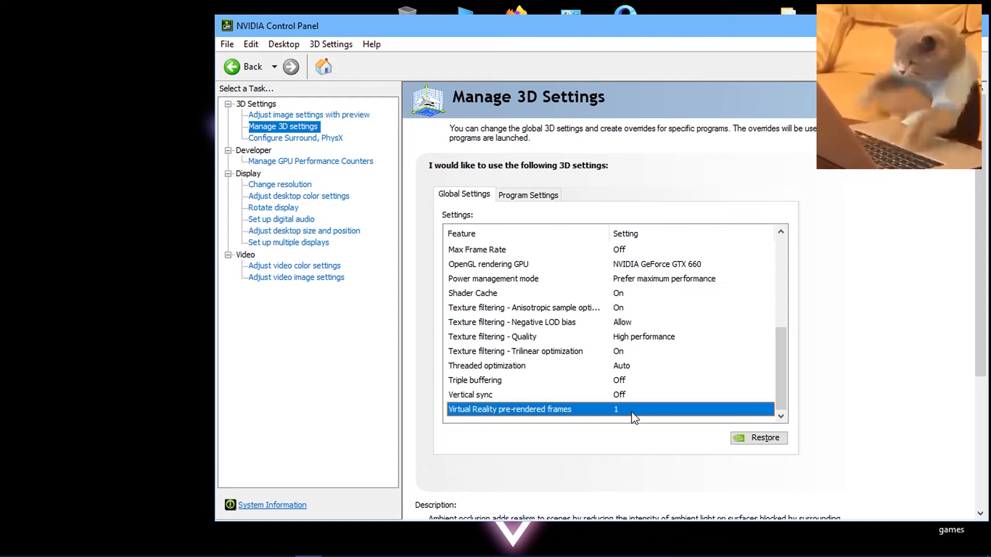
left_click(690, 409)
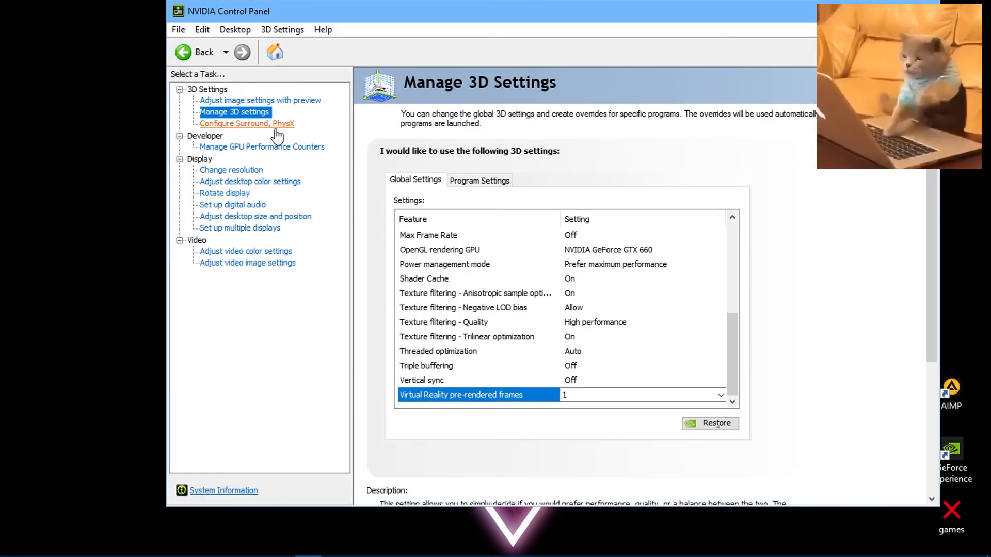
Step: Review PhysX on GTX 660 and admin-only GPU counters, then view 1366 × 768 resolution
left_click(248, 124)
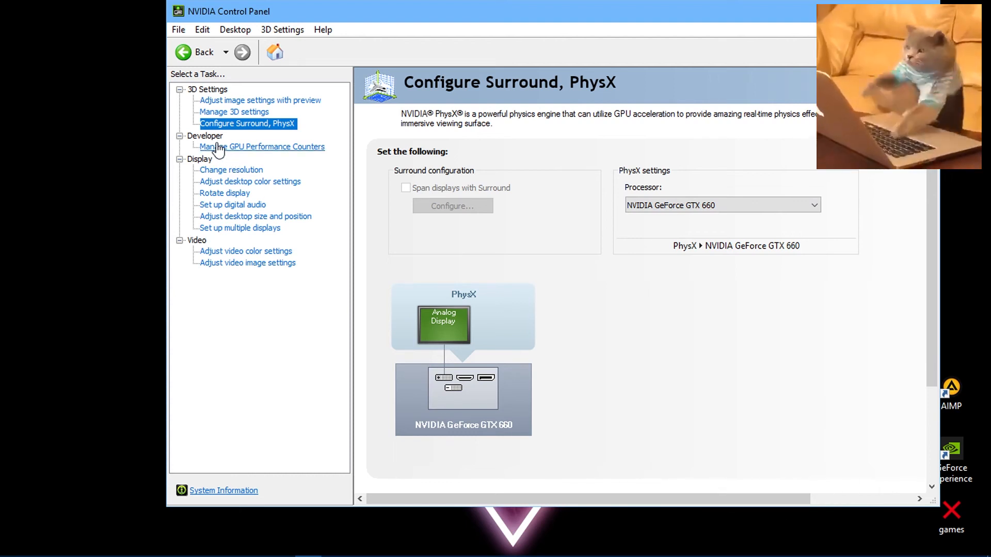
left_click(262, 146)
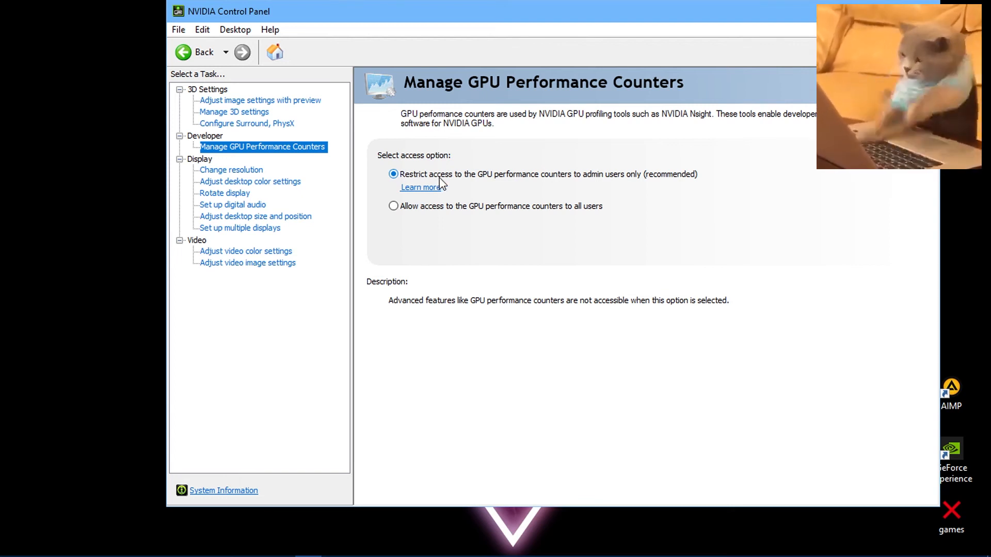
left_click(231, 169)
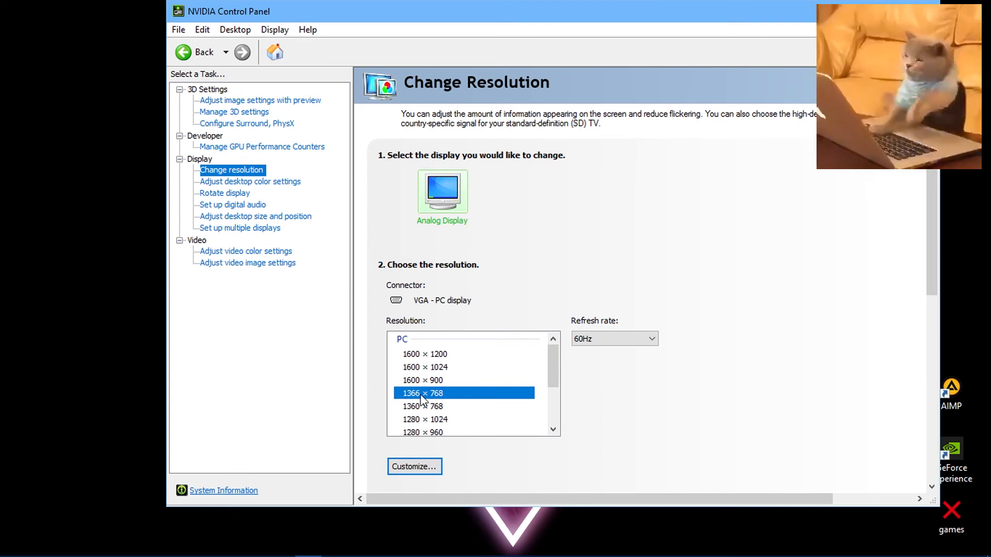
mouse_move(561, 387)
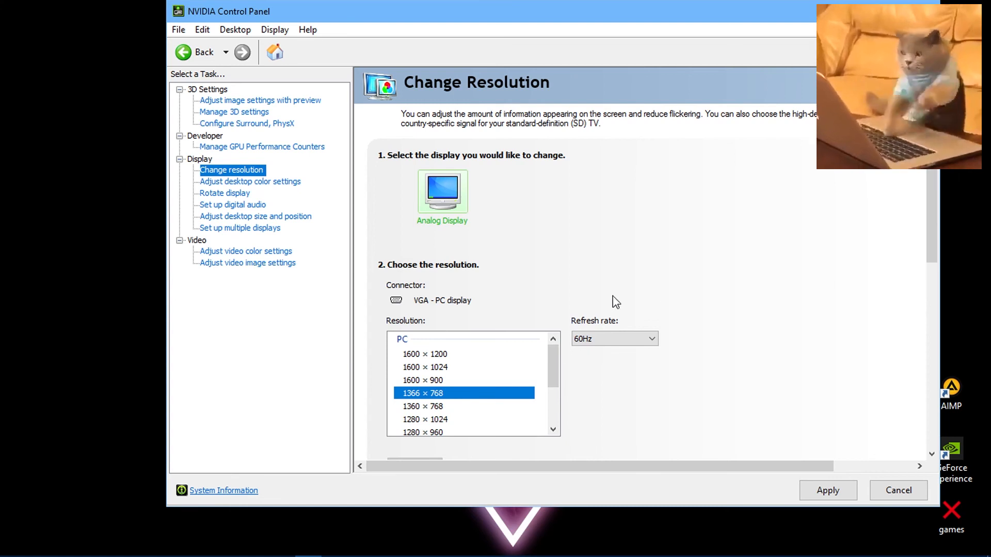
mouse_move(597, 289)
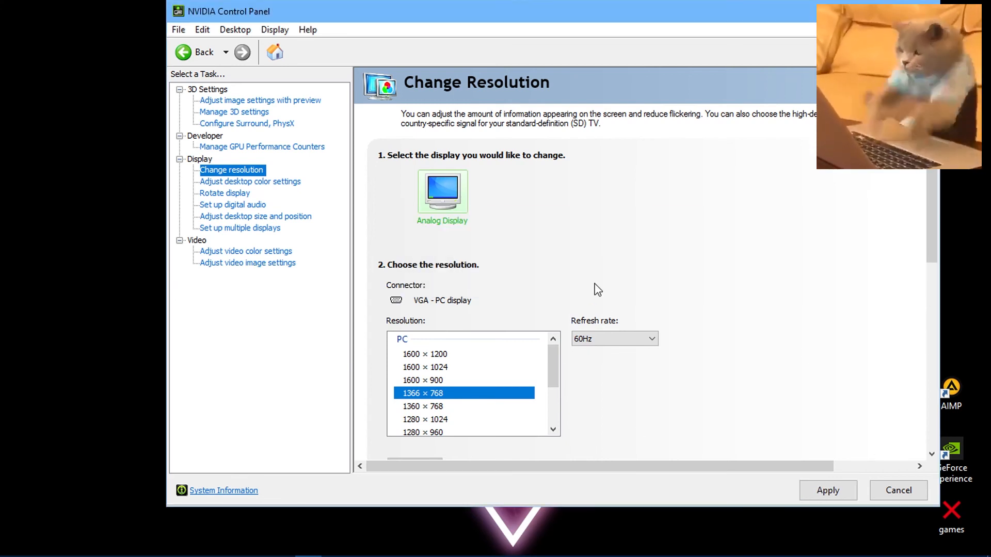
Step: Apply 1366 × 768 at 60Hz on the Change Resolution page
left_click(250, 182)
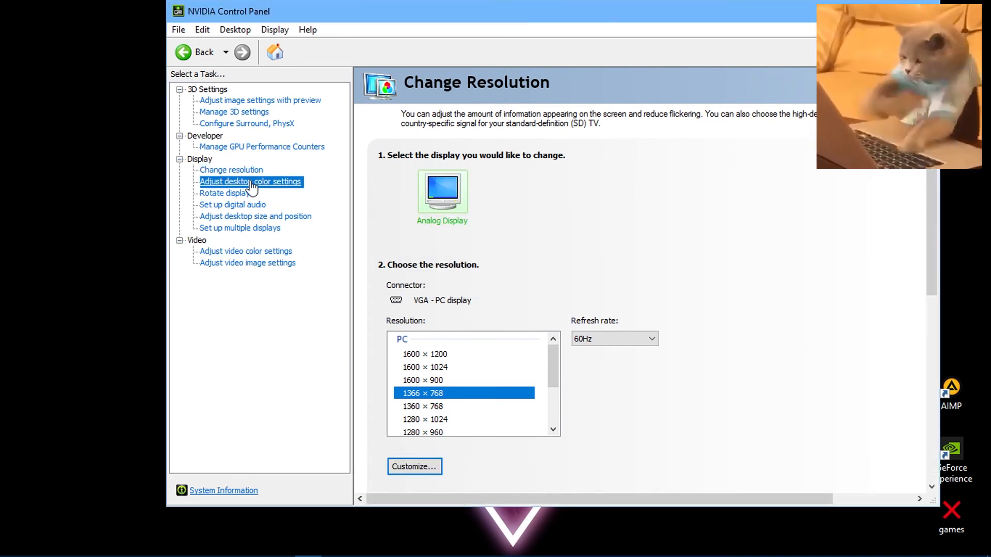
Step: Show the desktop color settings, with digital vibrance at 80% and hue 0°
left_click(251, 181)
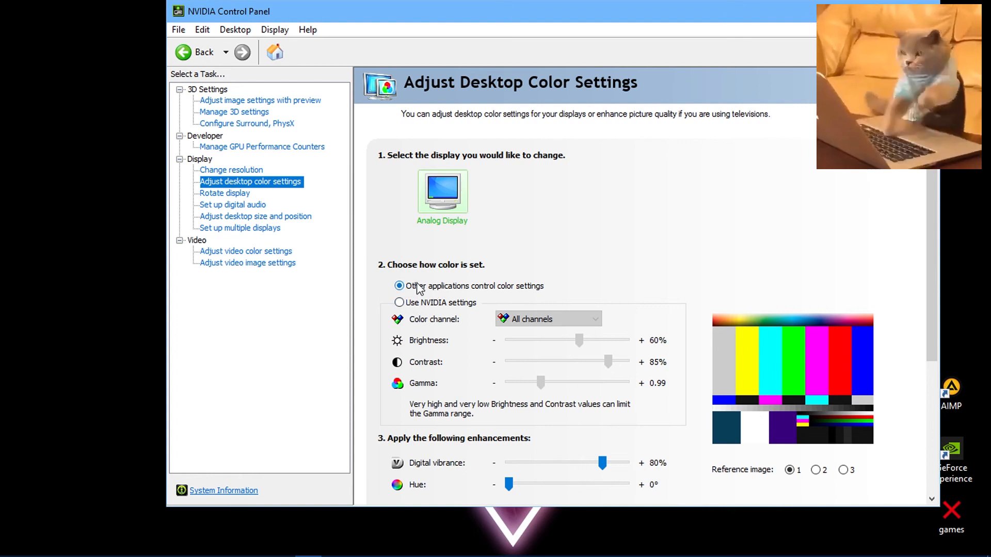
mouse_move(462, 297)
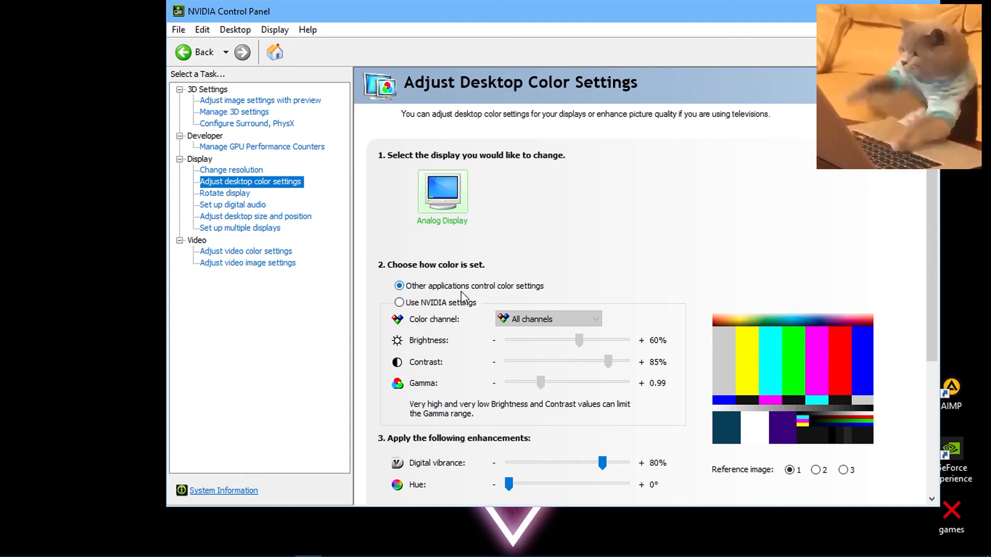
scroll("down", 3)
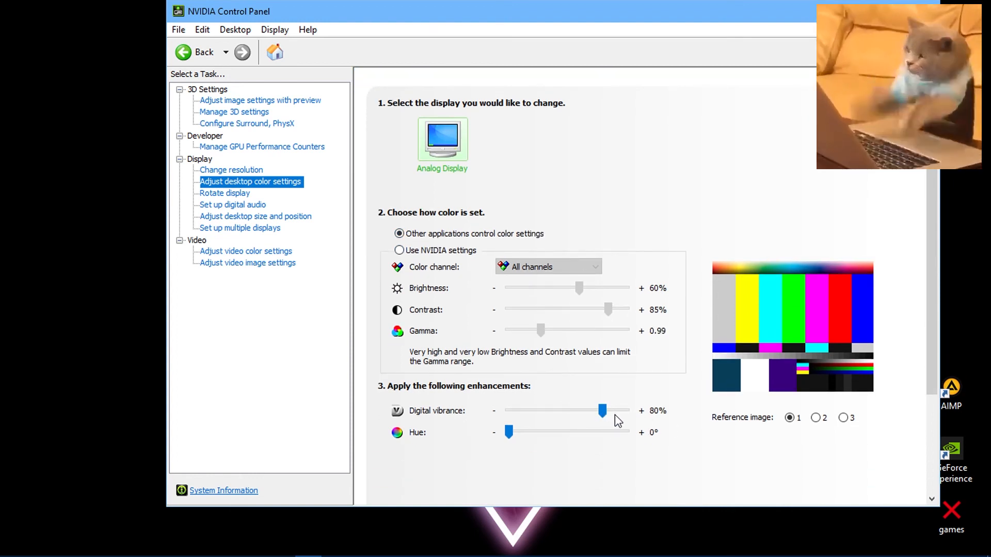